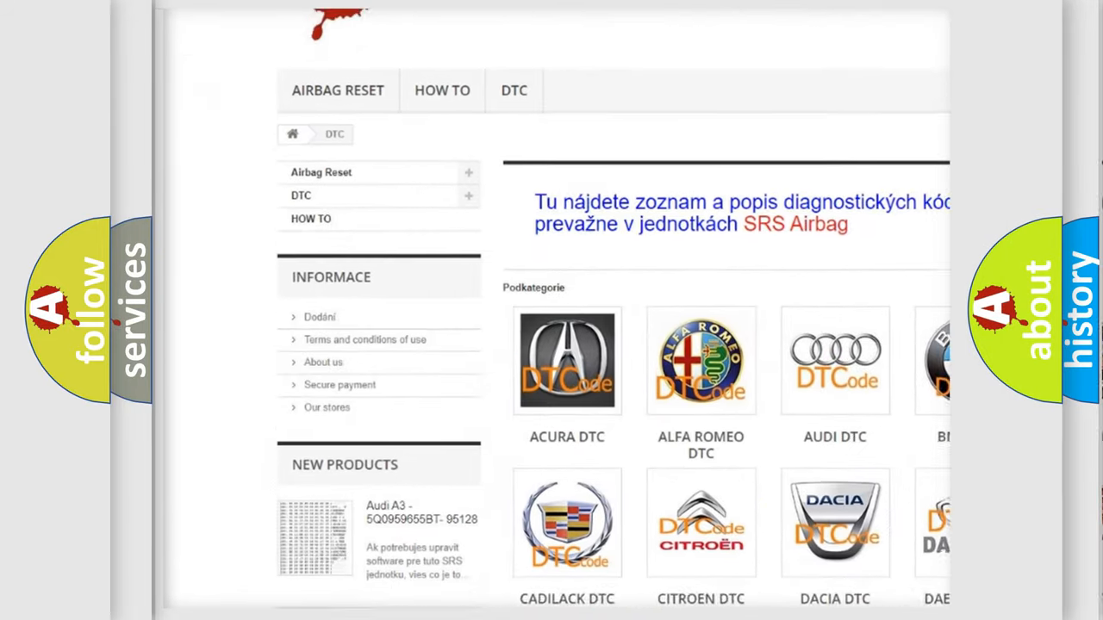
scroll("down", 3)
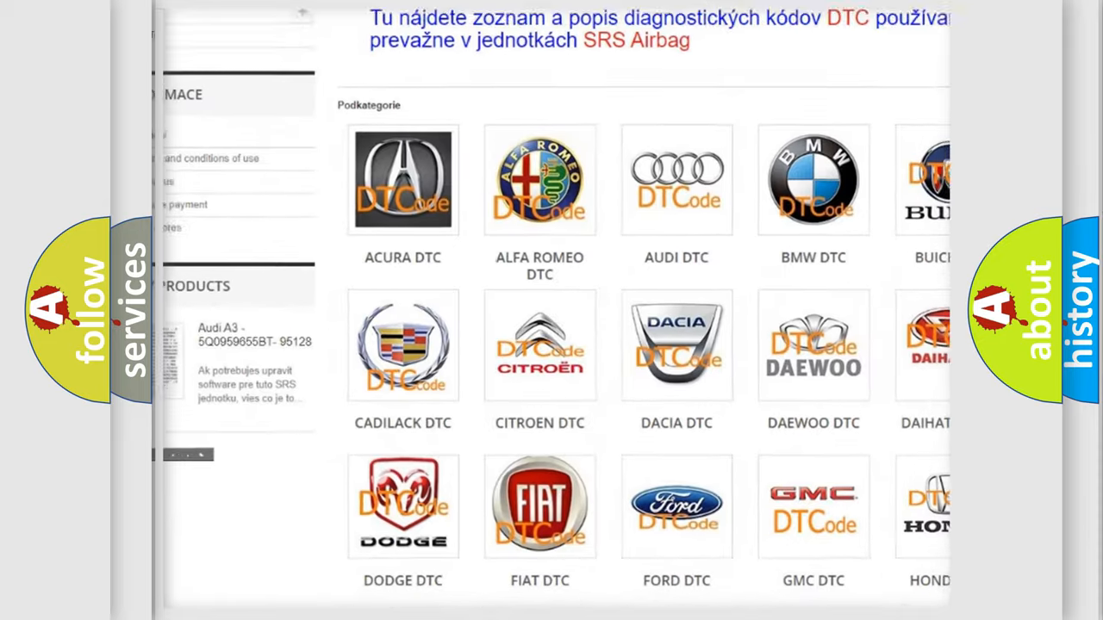
scroll("down", 3)
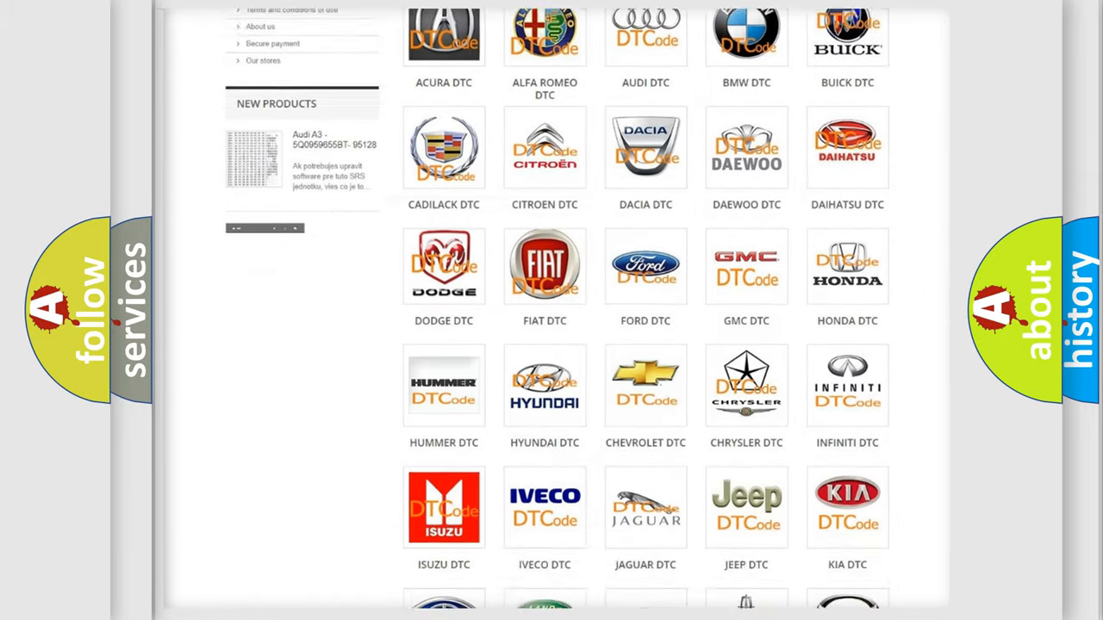
scroll("down", 3)
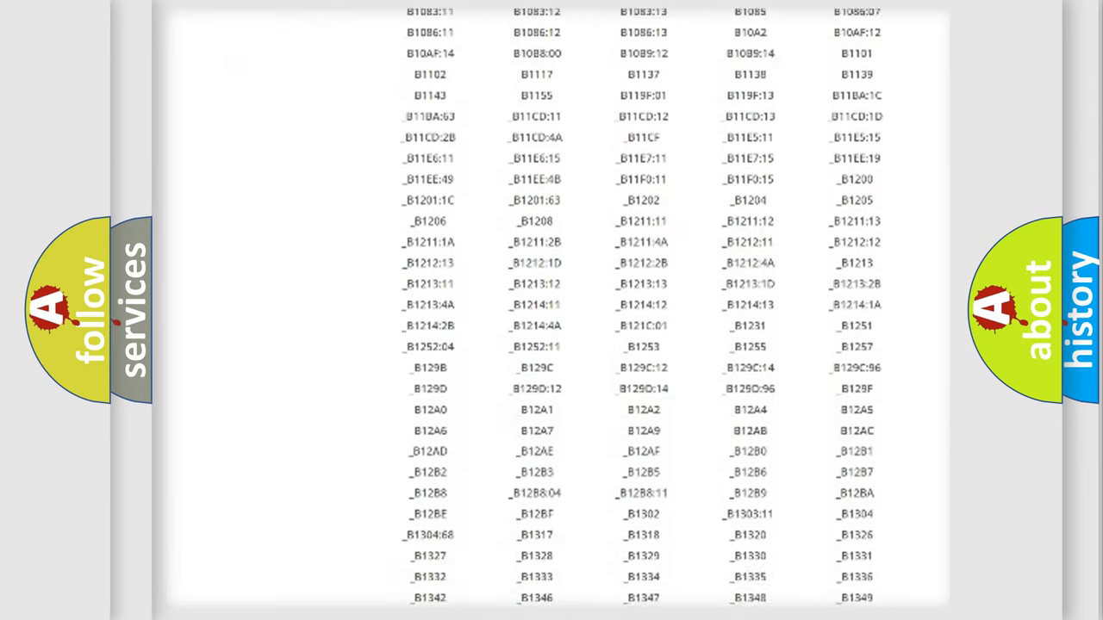
scroll("down", 3)
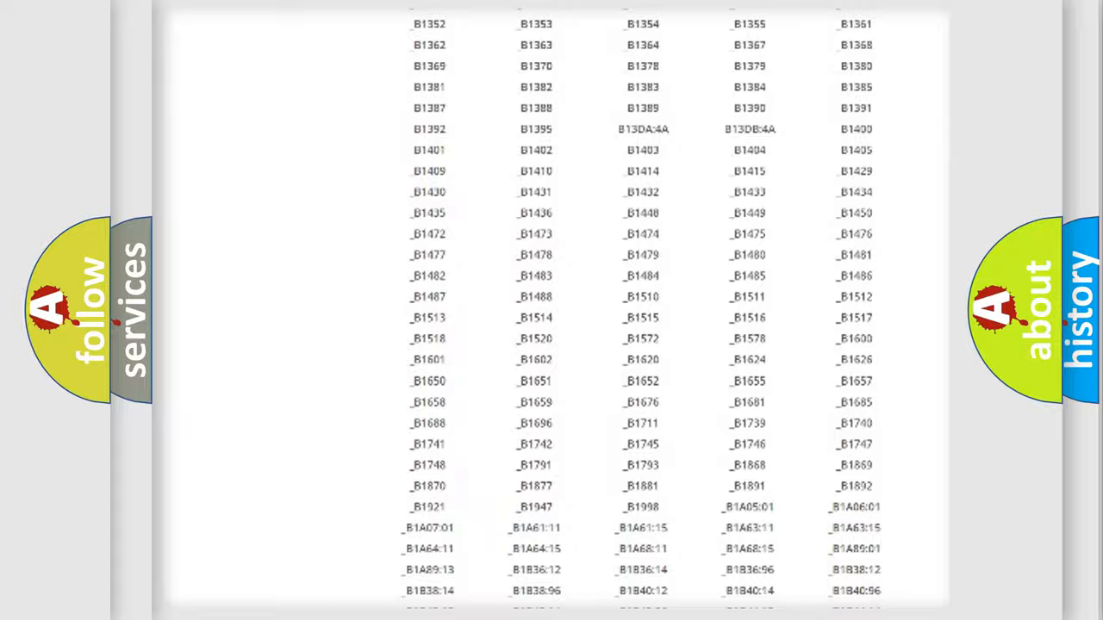